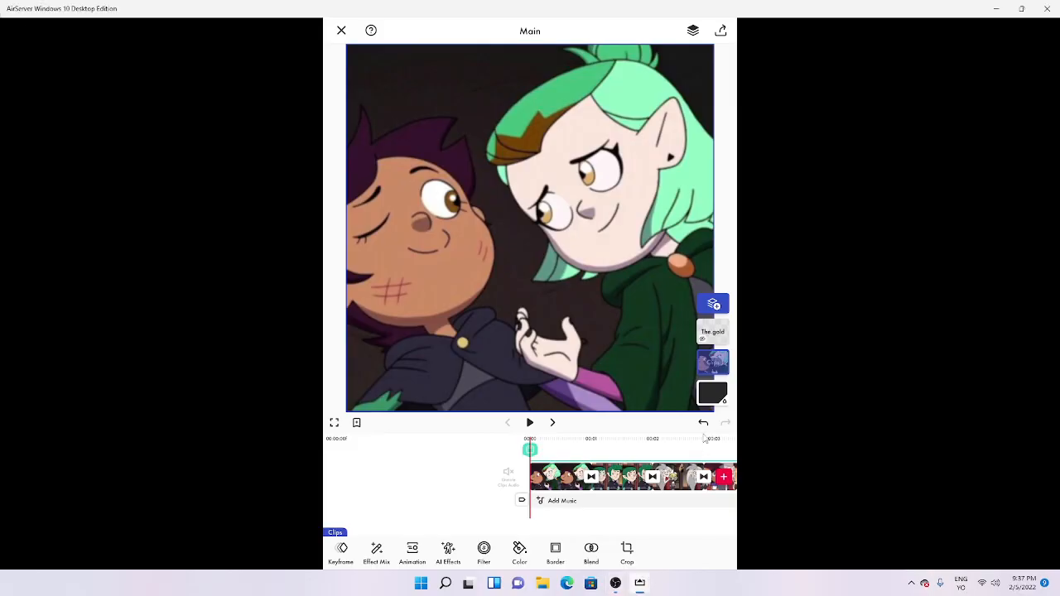
Bring up the clip's effects library with its preset categories.
click(530, 423)
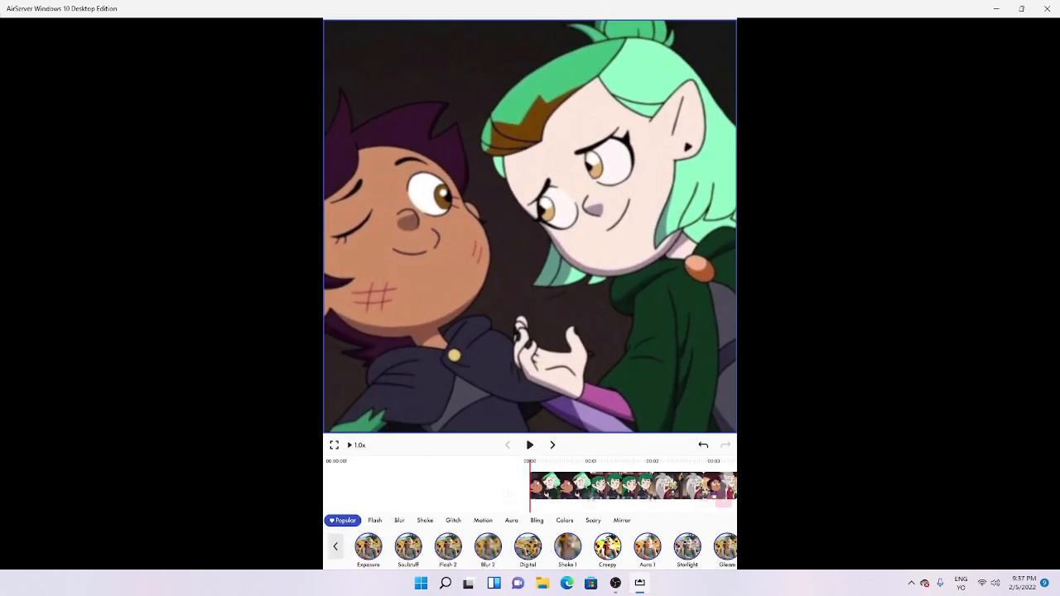
Apply a colour effect from the Scary category, tinting the hair teal.
click(484, 520)
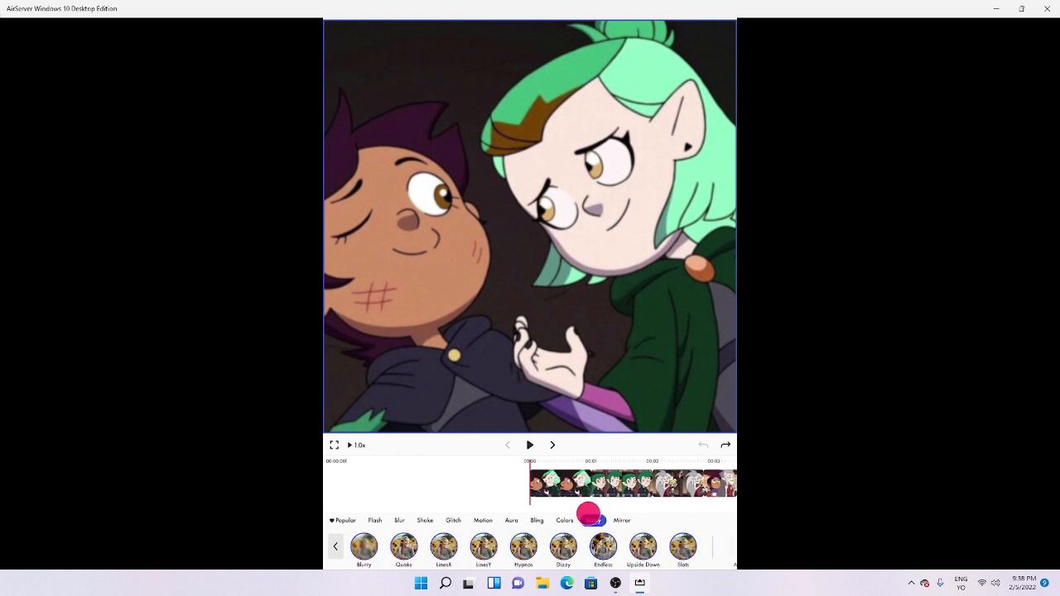
click(593, 520)
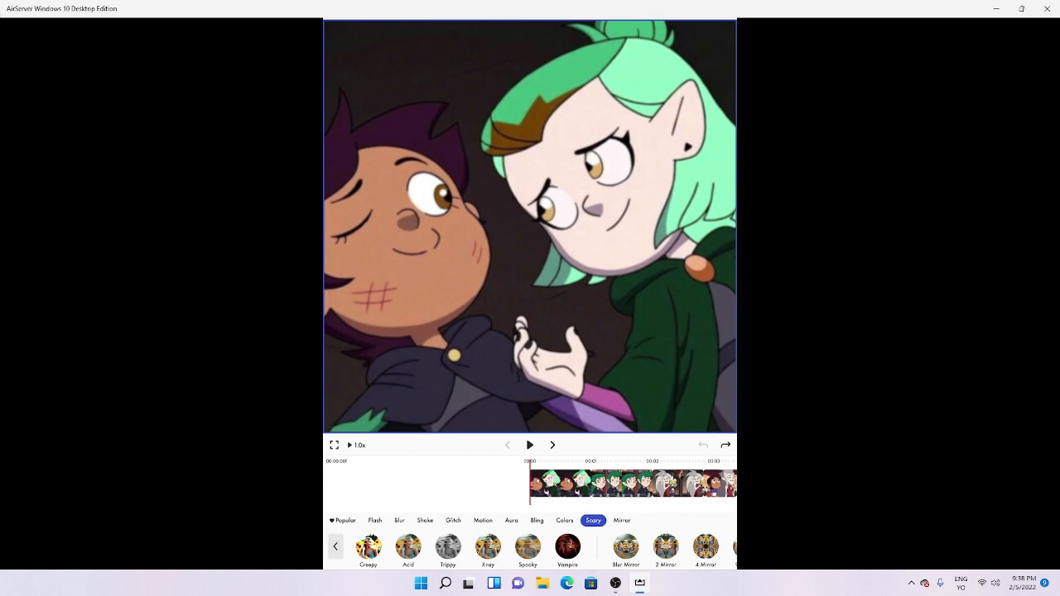
click(447, 547)
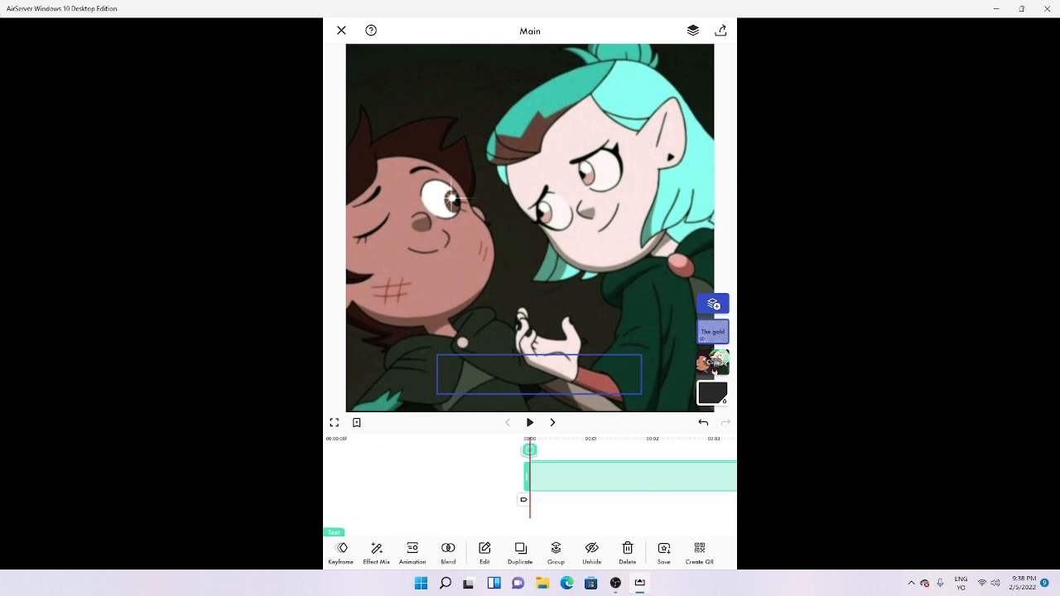
Enter editing mode for the 'The golden girls forever' text layer.
click(712, 328)
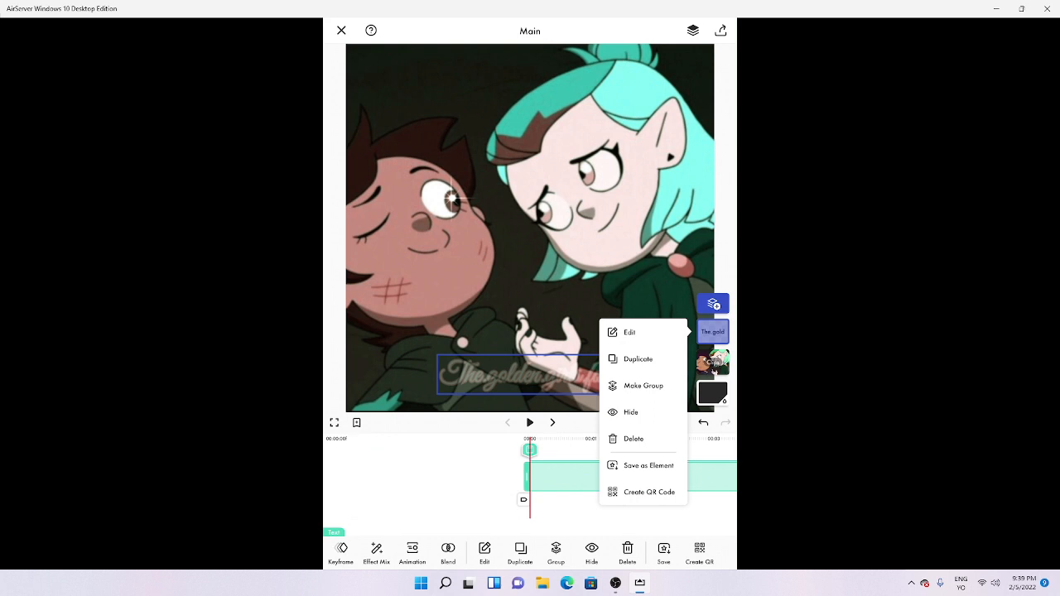
click(630, 332)
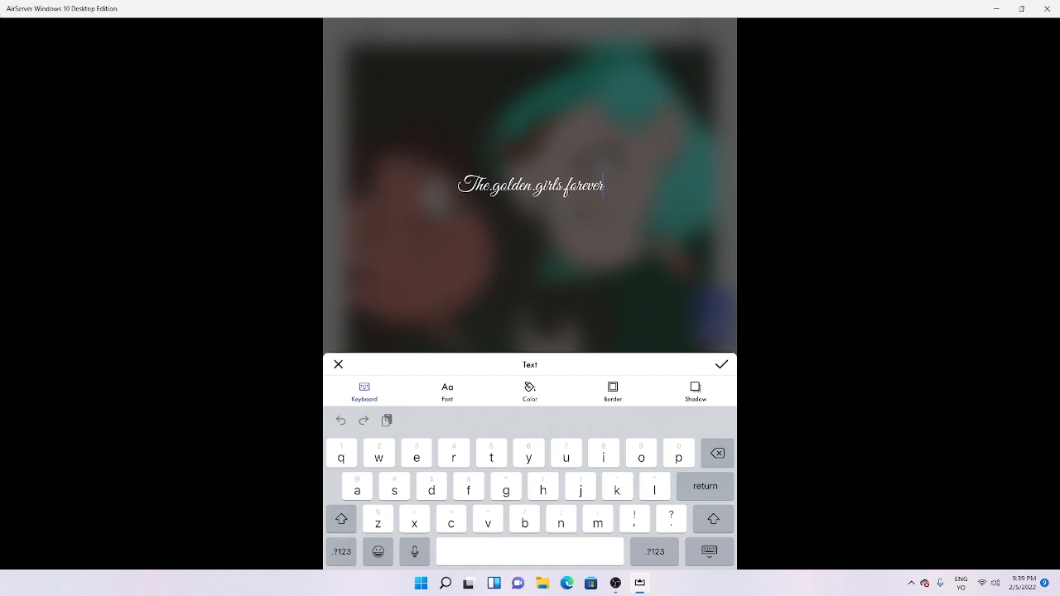
Give the watermark text a bold script font.
click(447, 391)
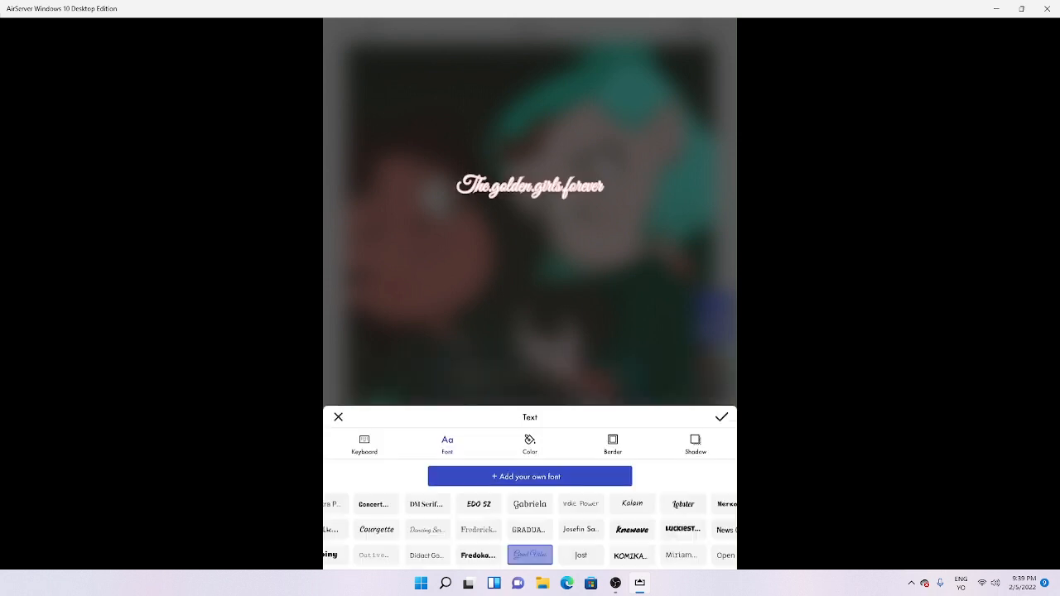
click(530, 503)
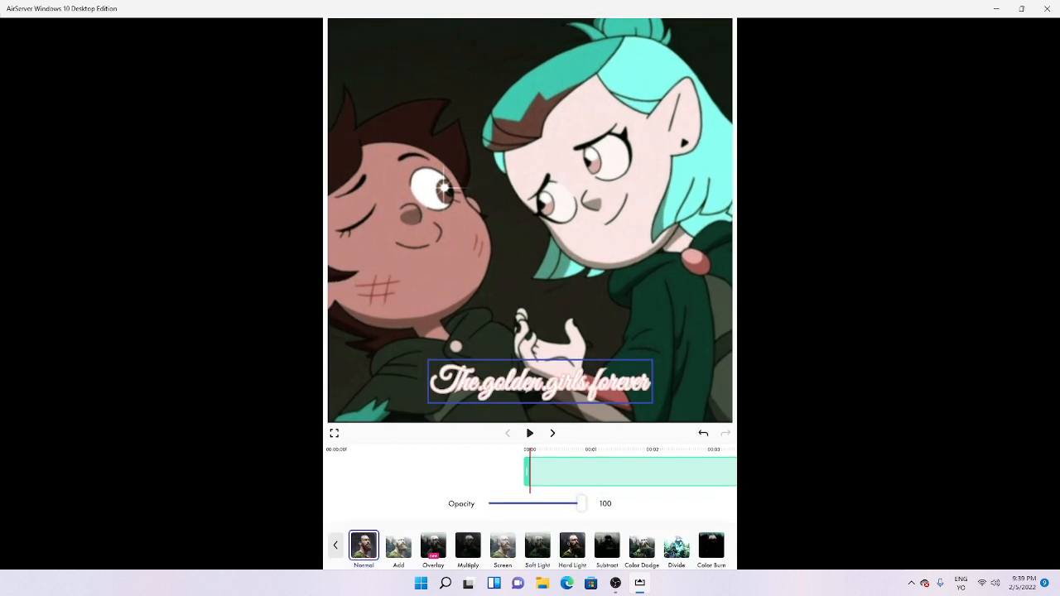
Blend the text with Soft Light and preview the playback.
click(364, 545)
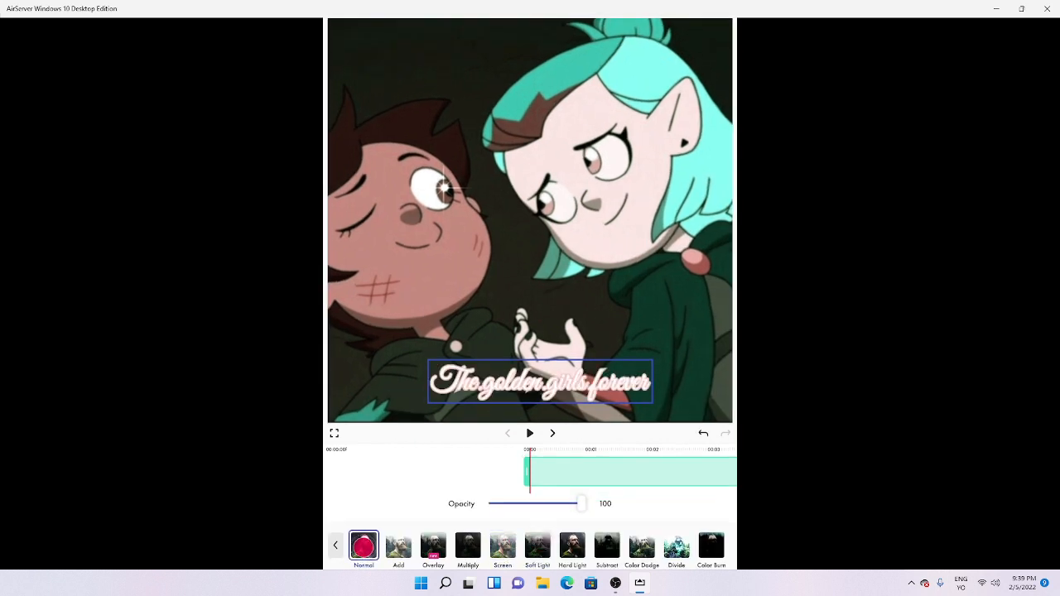
click(537, 545)
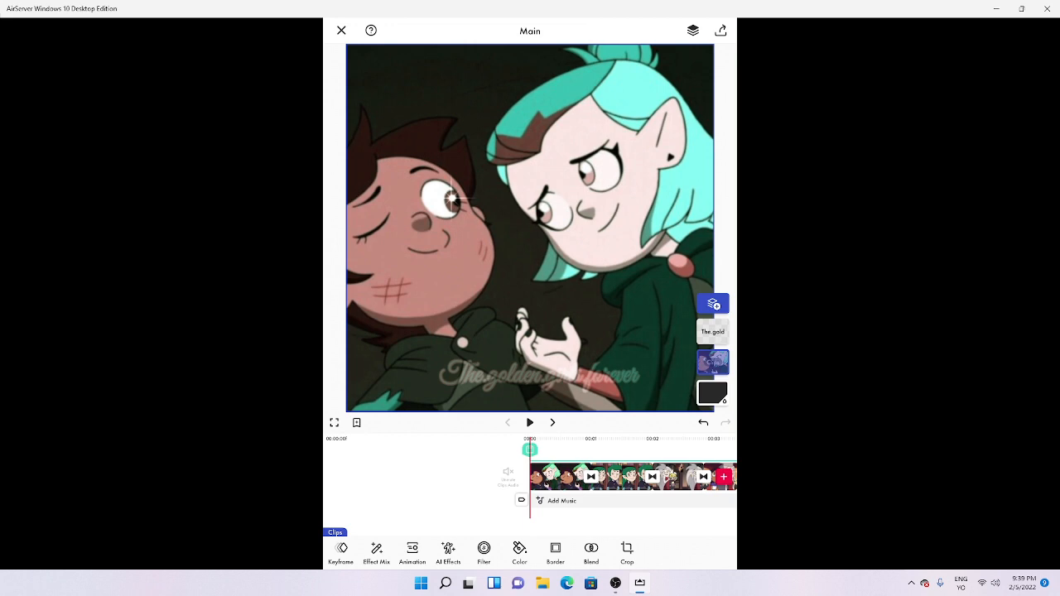
click(530, 424)
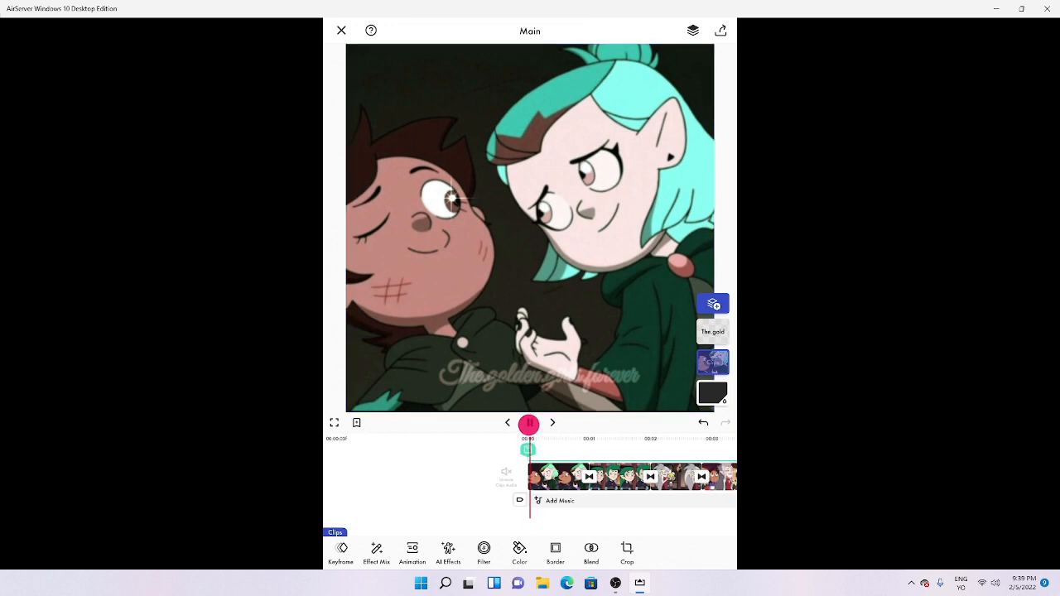